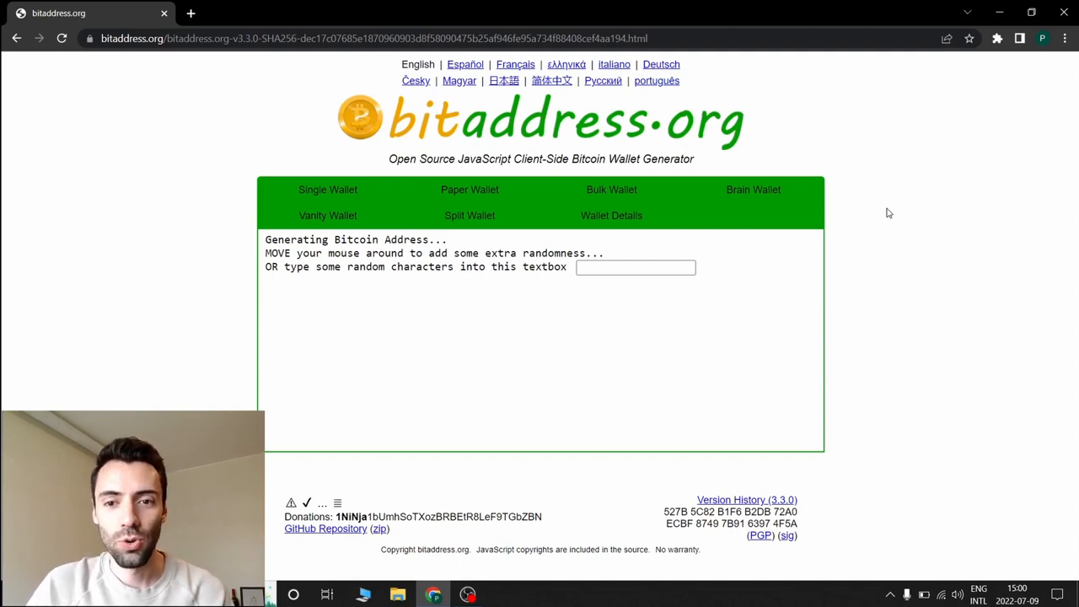
pyautogui.moveTo(902, 139)
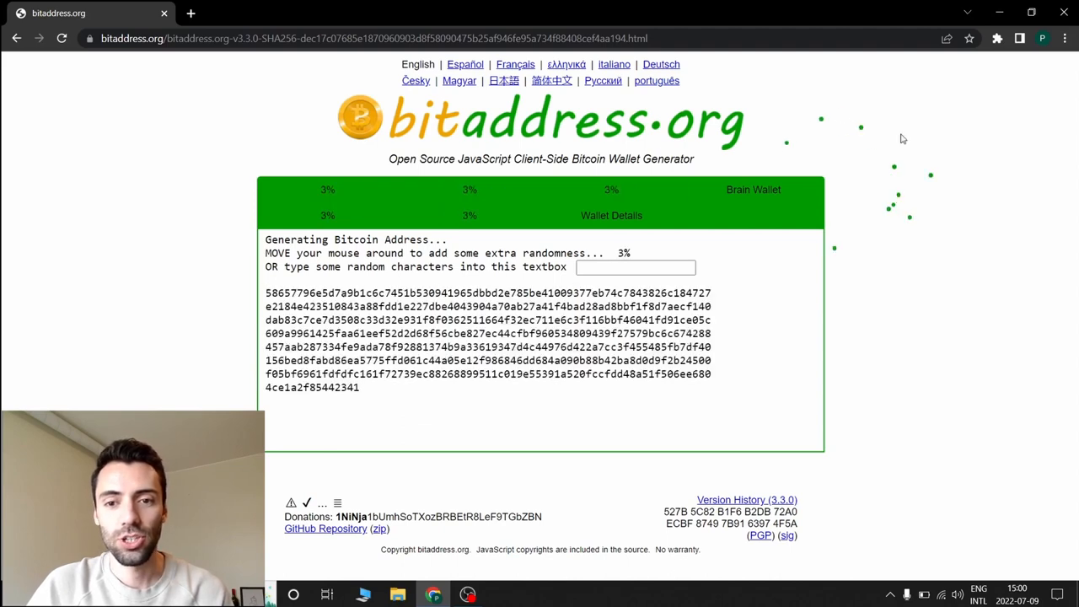
pyautogui.moveTo(194, 316)
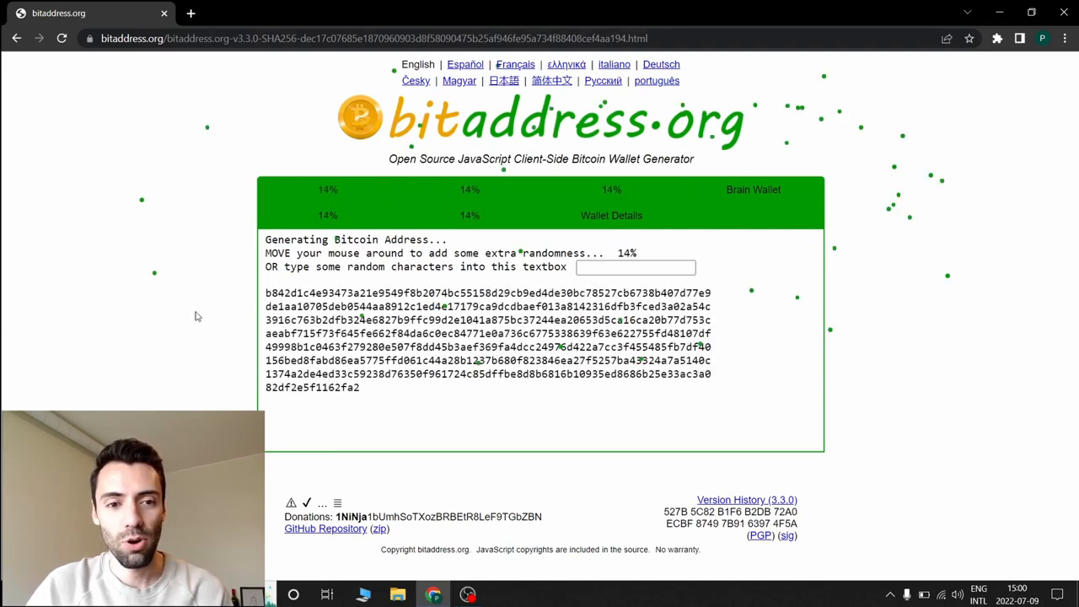
pyautogui.moveTo(830, 293)
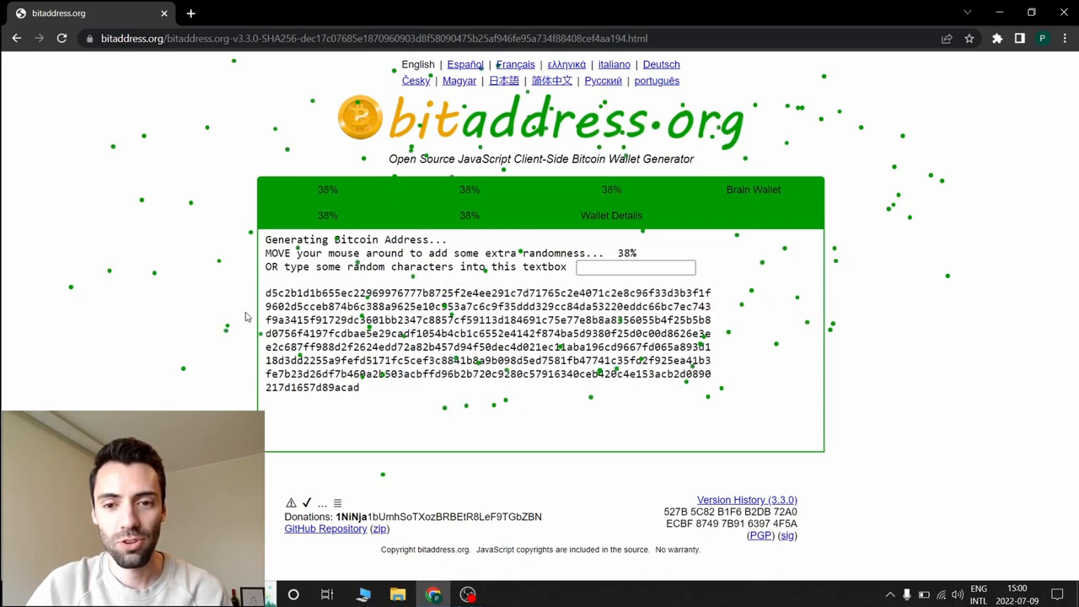
pyautogui.moveTo(620, 255)
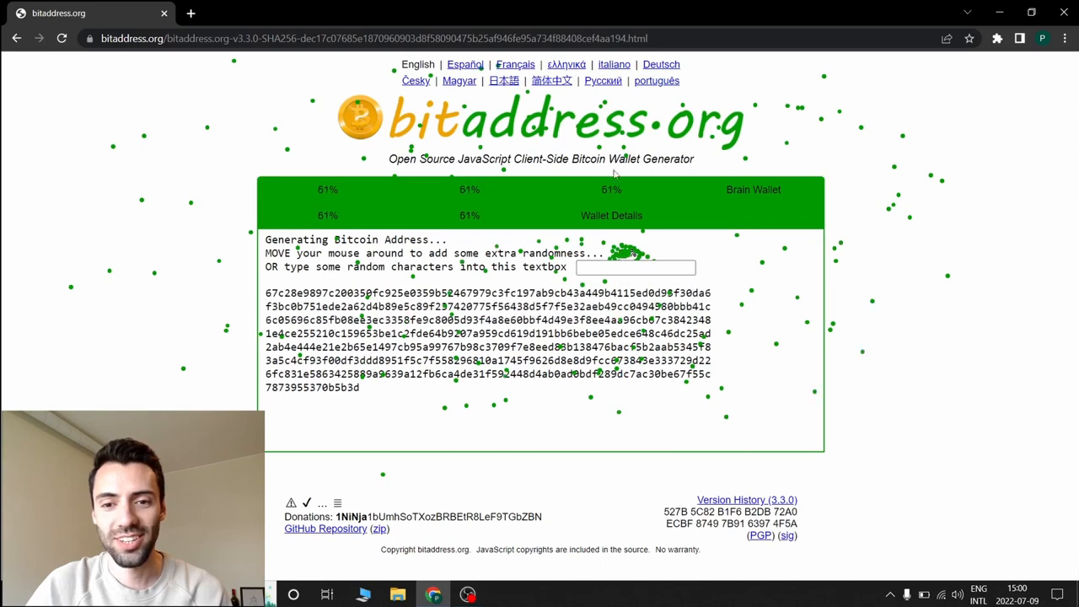
pyautogui.moveTo(896, 195)
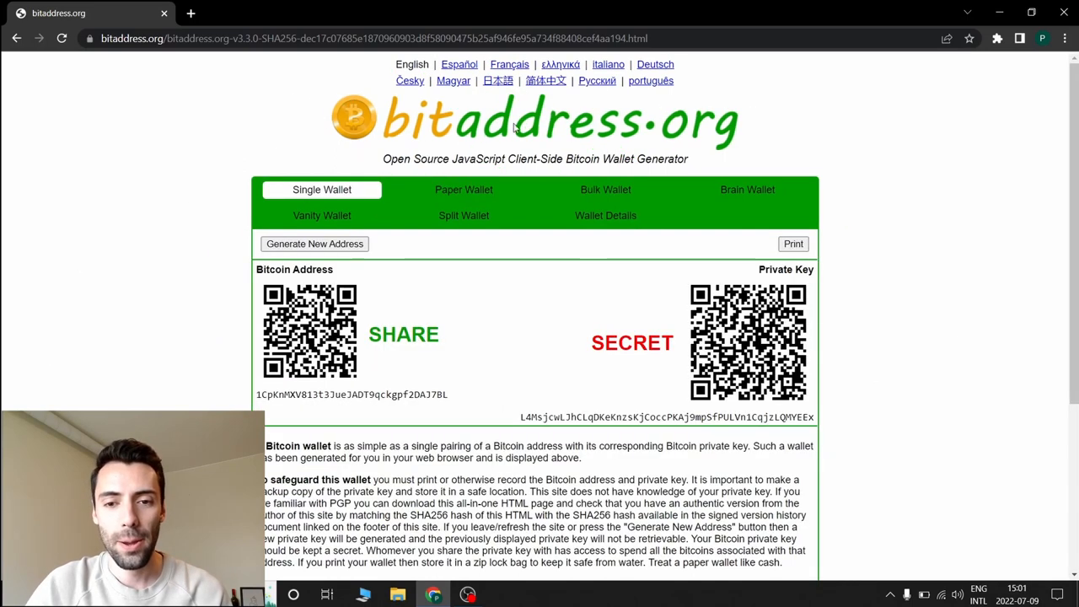
pyautogui.moveTo(978, 253)
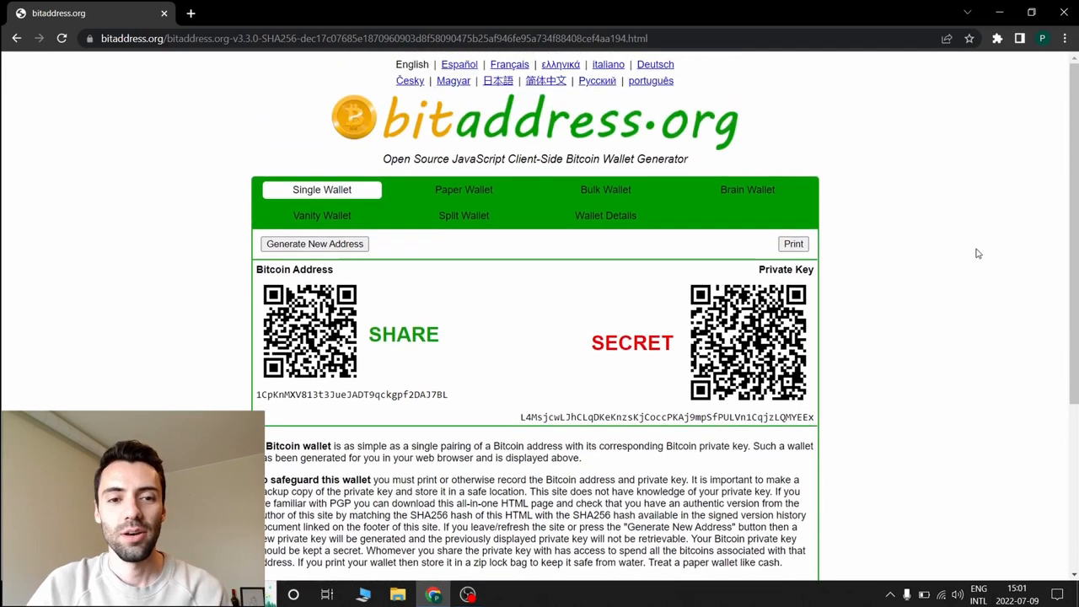
pyautogui.moveTo(959, 272)
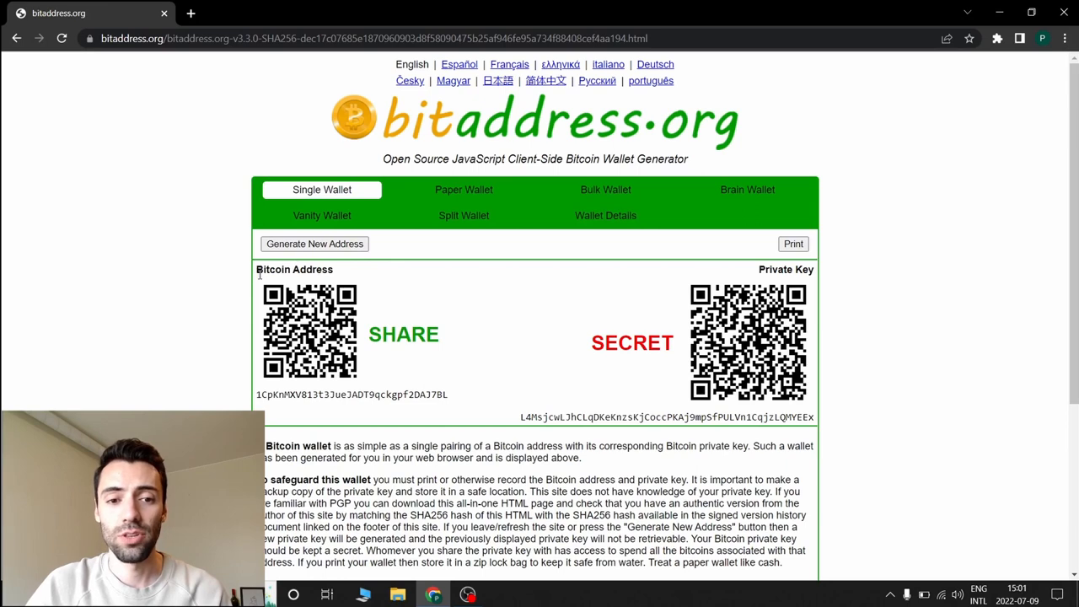
pyautogui.moveTo(355, 364)
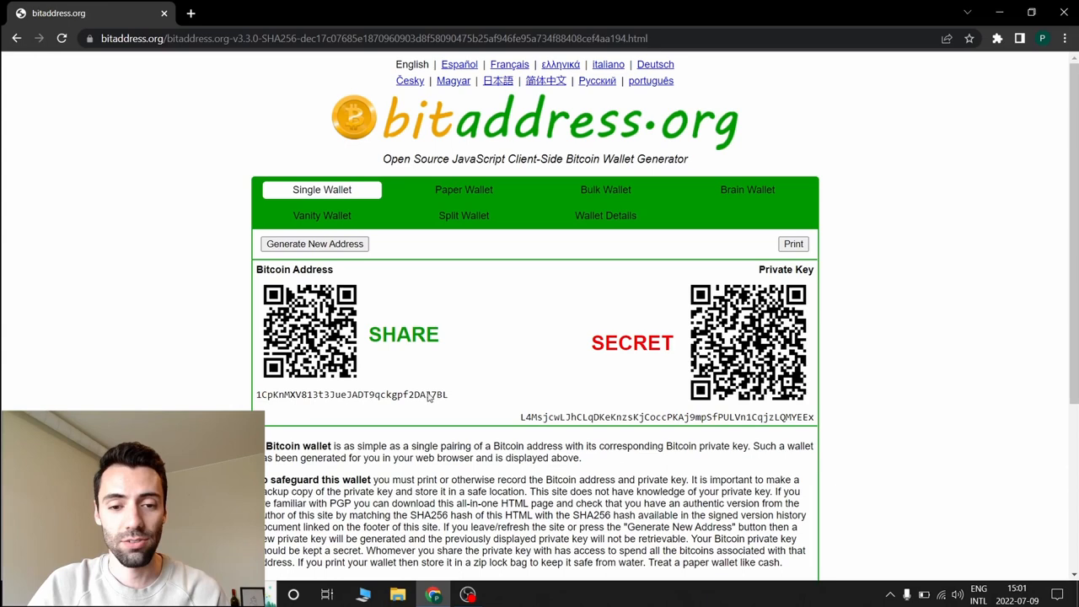
pyautogui.moveTo(820, 266)
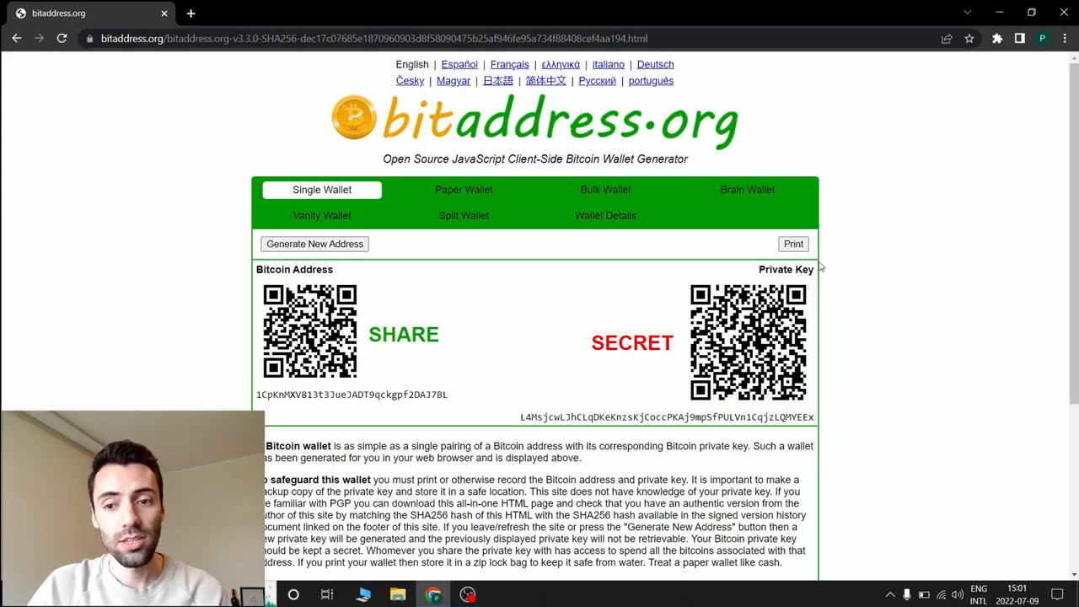
pyautogui.moveTo(621, 401)
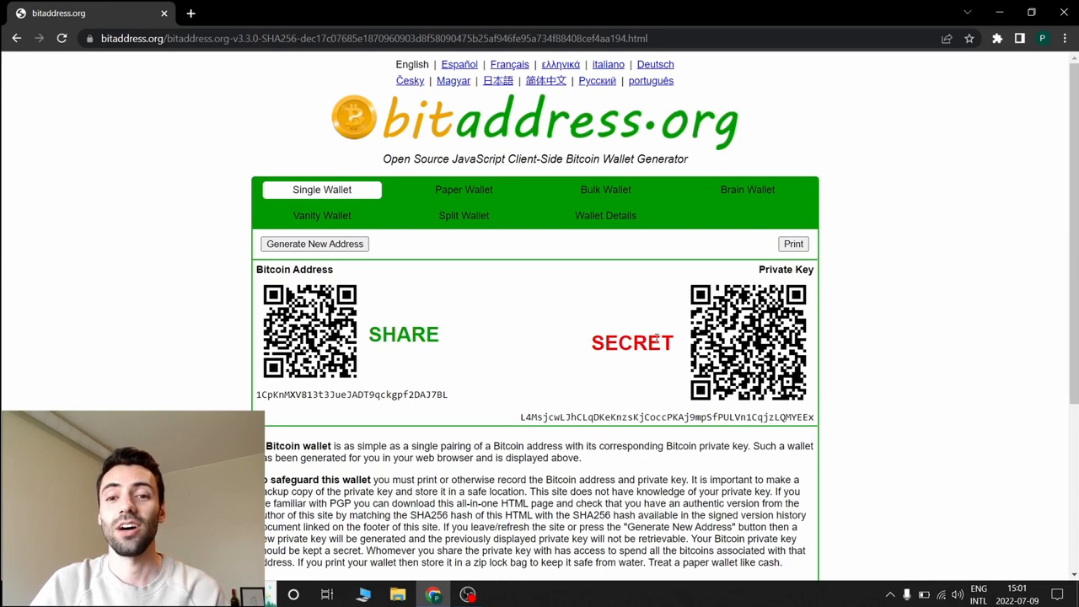
pyautogui.moveTo(617, 281)
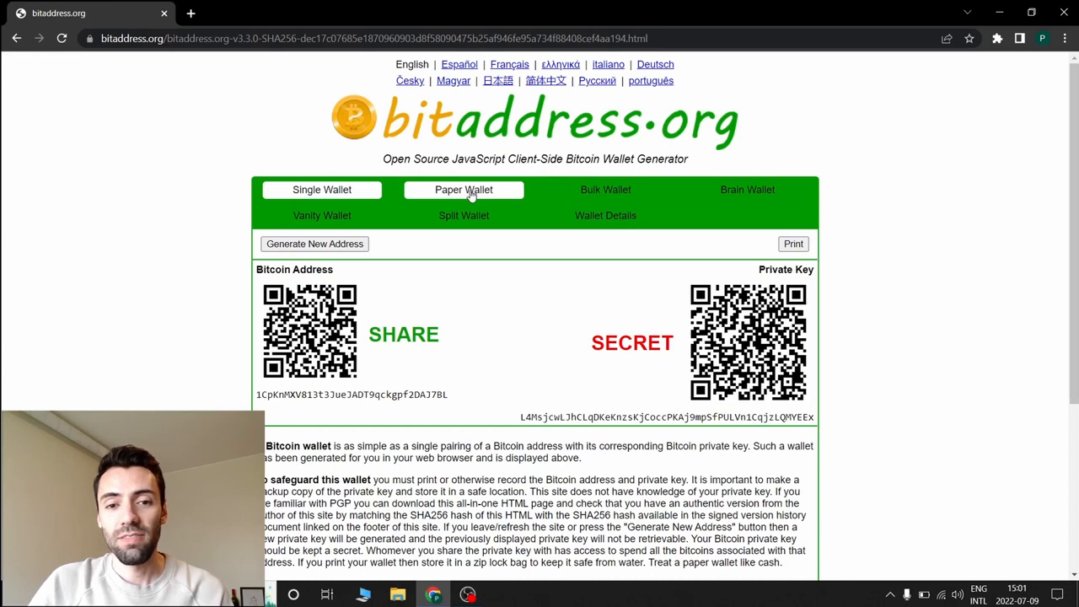
# Switch to the Paper Wallet view and scroll through the three illustrated art wallets
pyautogui.click(463, 189)
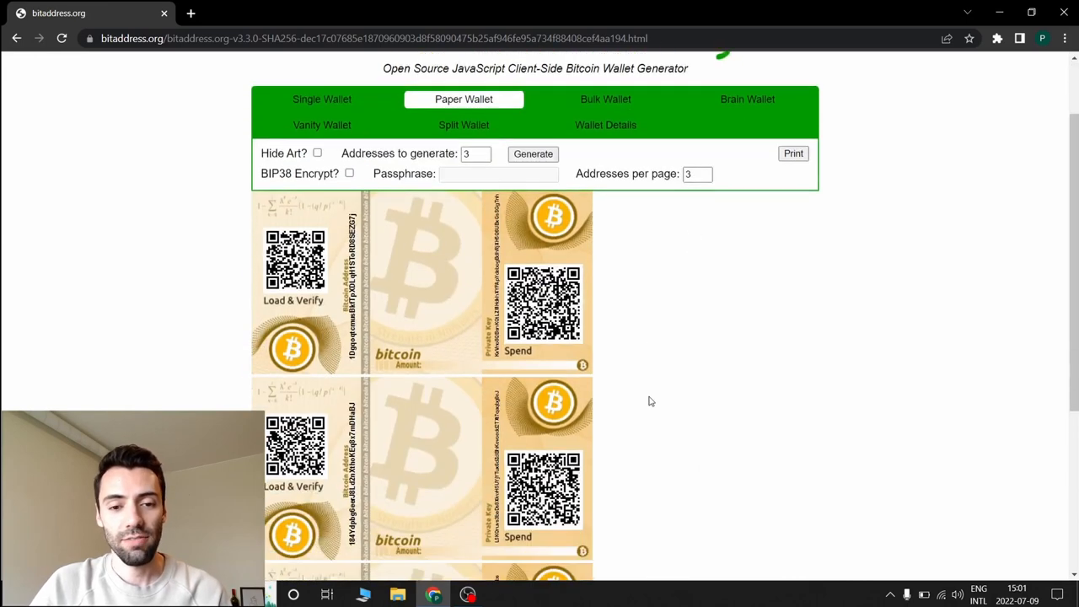
pyautogui.scroll(-3)
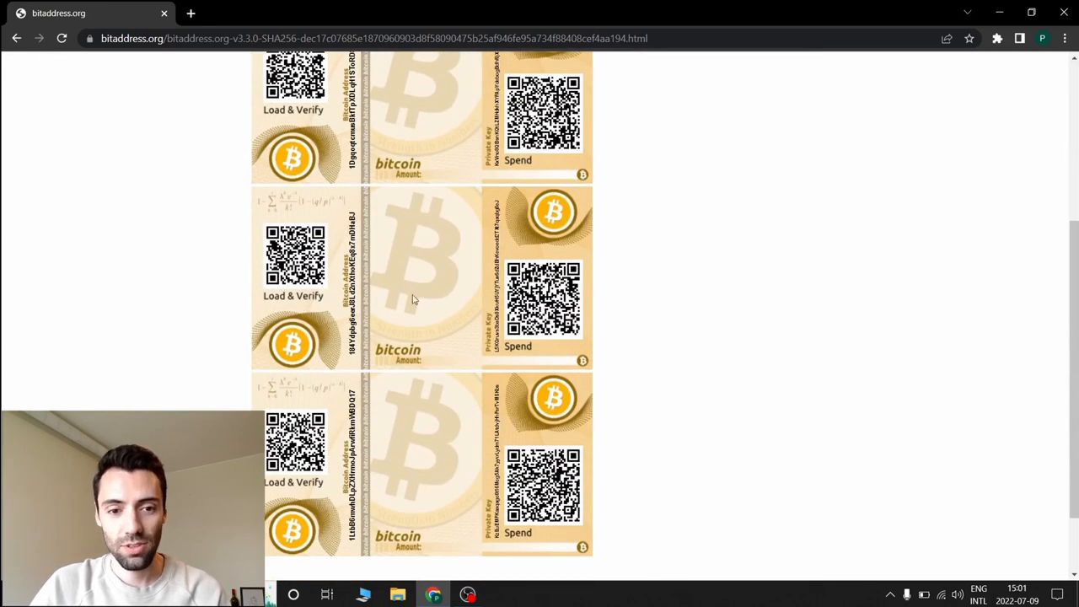
pyautogui.scroll(3)
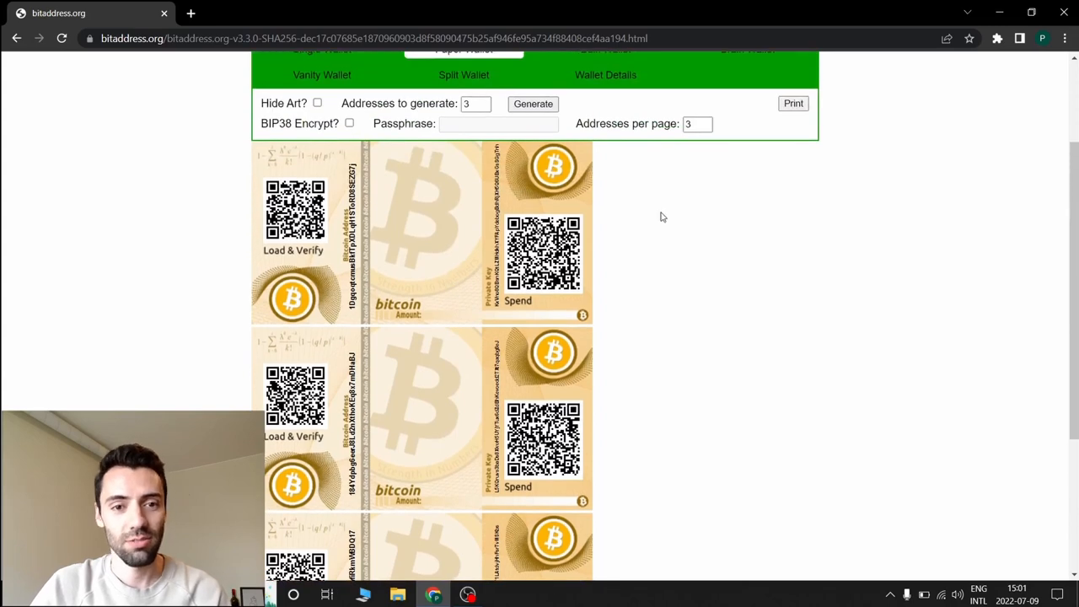
pyautogui.scroll(3)
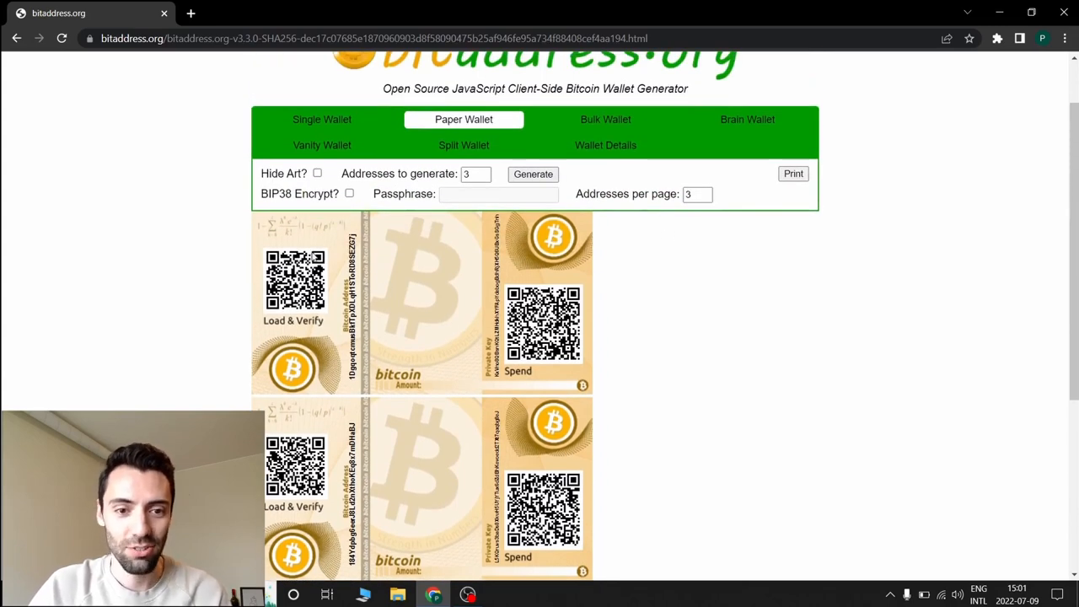
pyautogui.moveTo(358, 337)
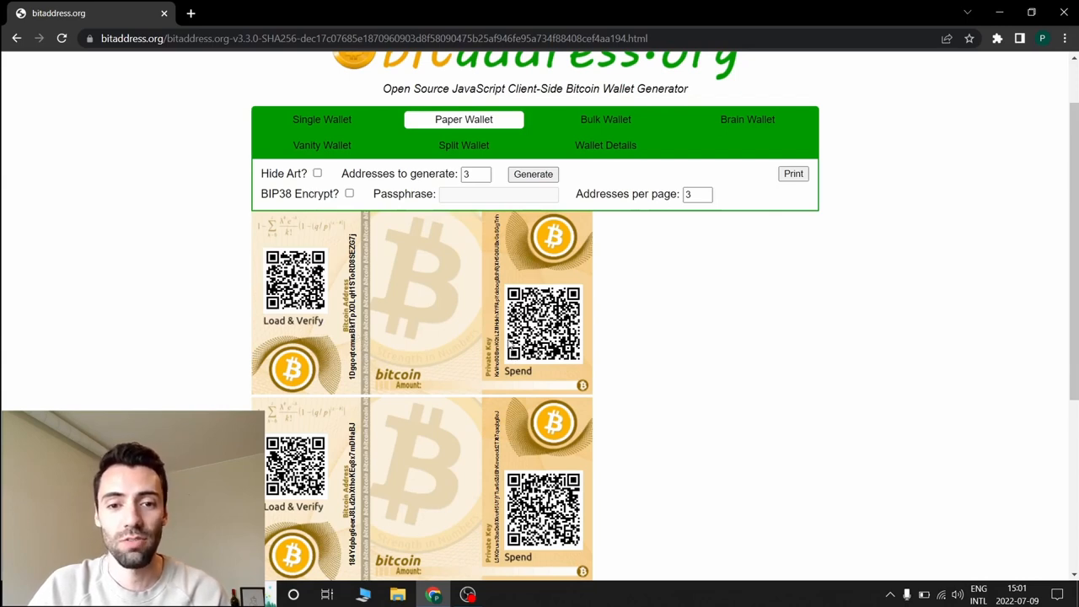
pyautogui.scroll(-3)
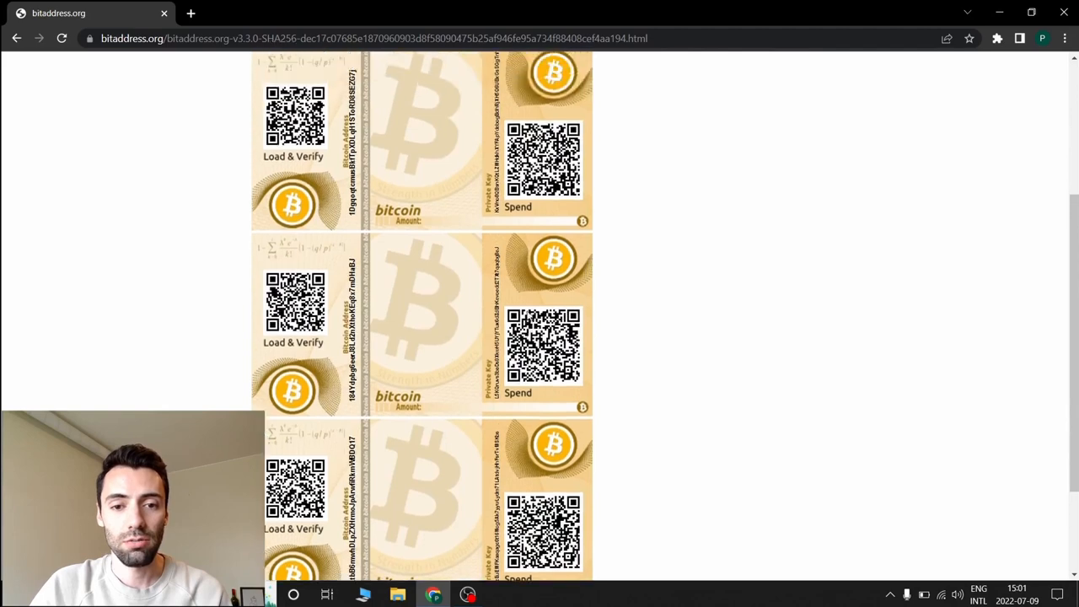
pyautogui.scroll(3)
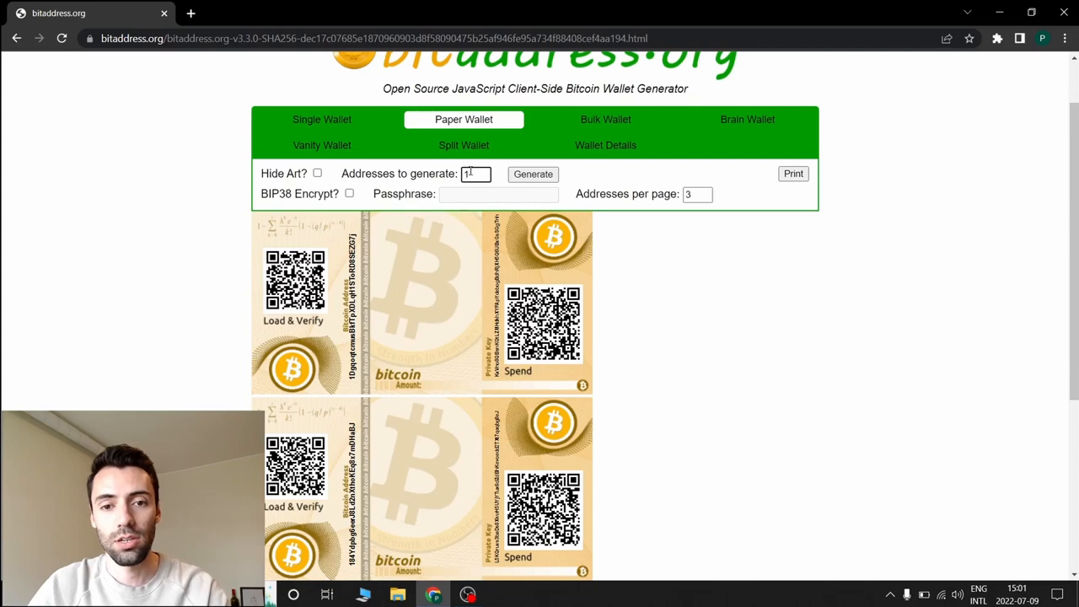
# Enable Hide Art and regenerate three plain wallets with address and private key QR codes
pyautogui.scroll(3)
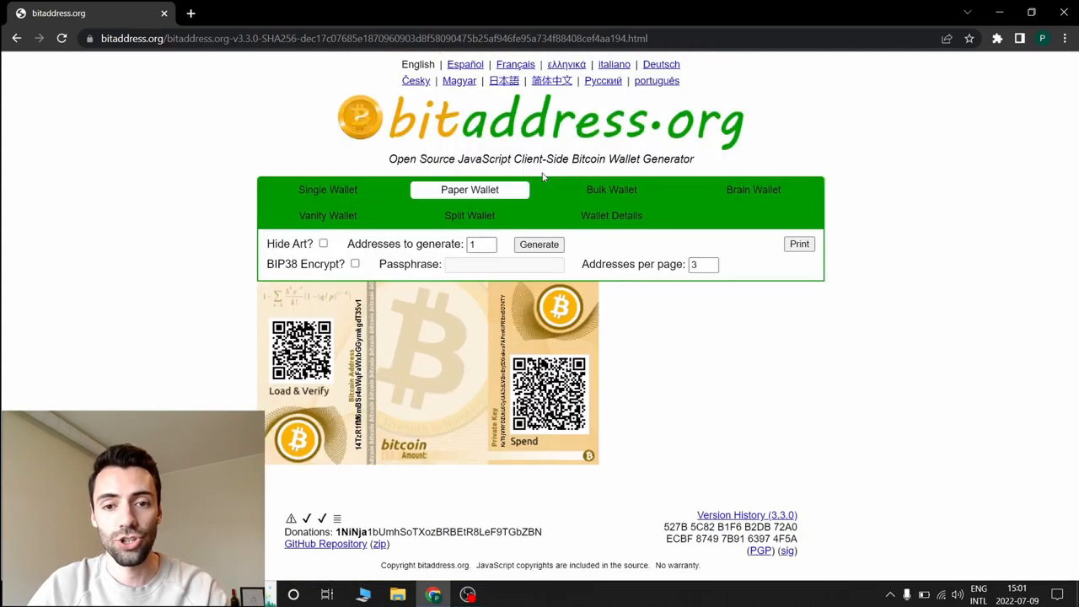
pyautogui.moveTo(555, 343)
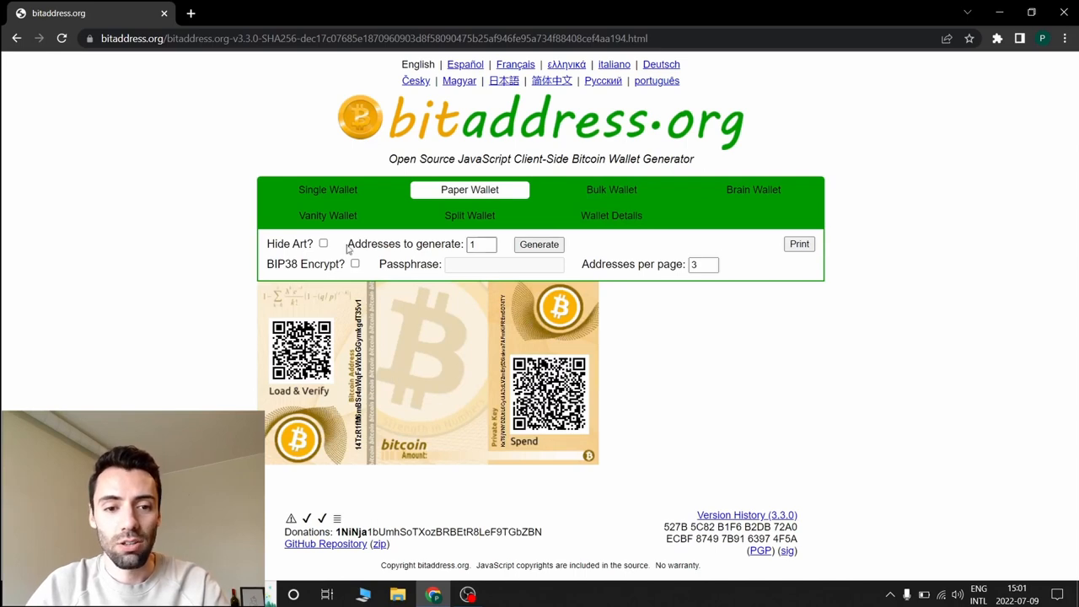
pyautogui.click(323, 244)
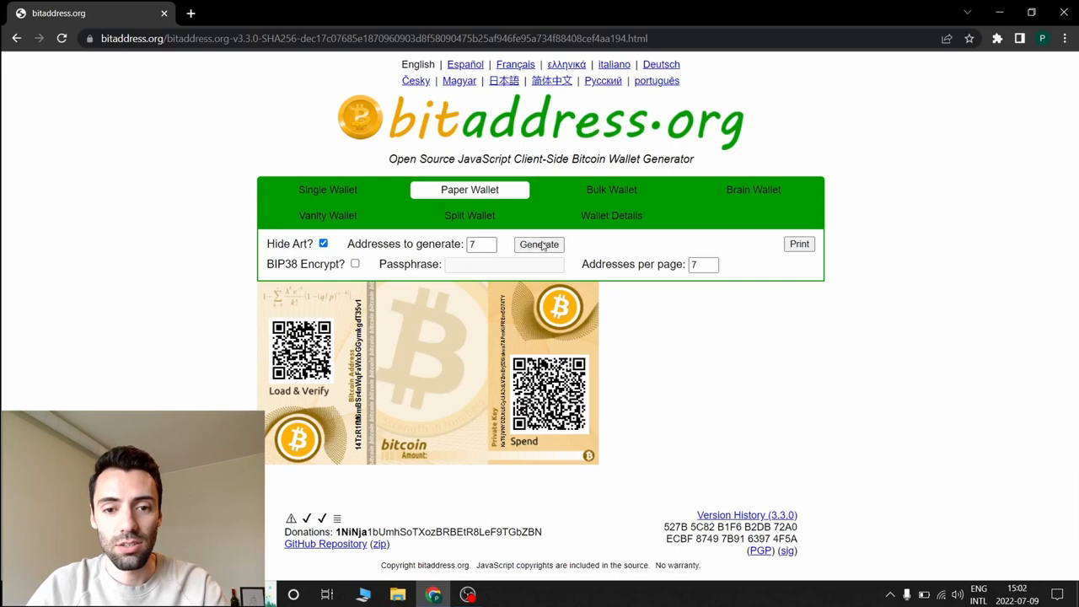
pyautogui.click(539, 244)
pyautogui.write('3')
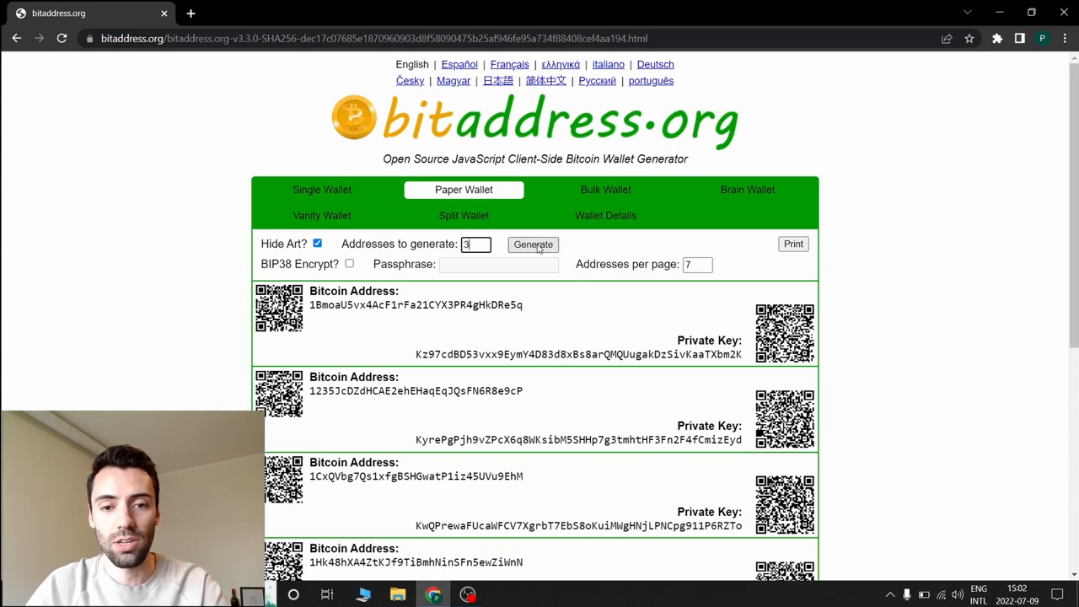
pyautogui.click(533, 244)
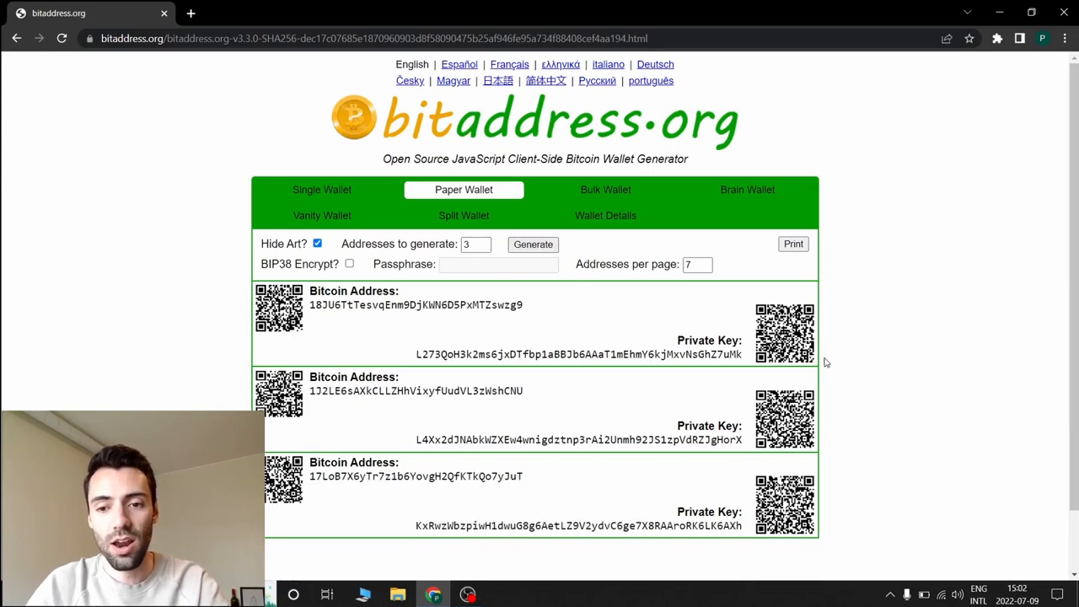
pyautogui.scroll(-3)
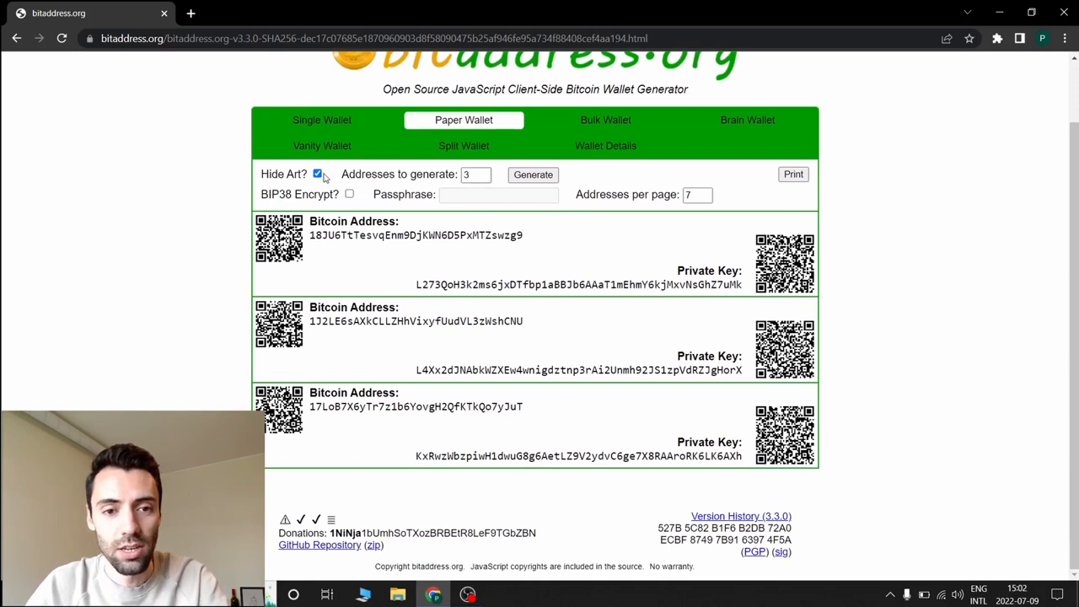
# Turn the wallet artwork back on and open the print preview for the single wallet
pyautogui.click(317, 174)
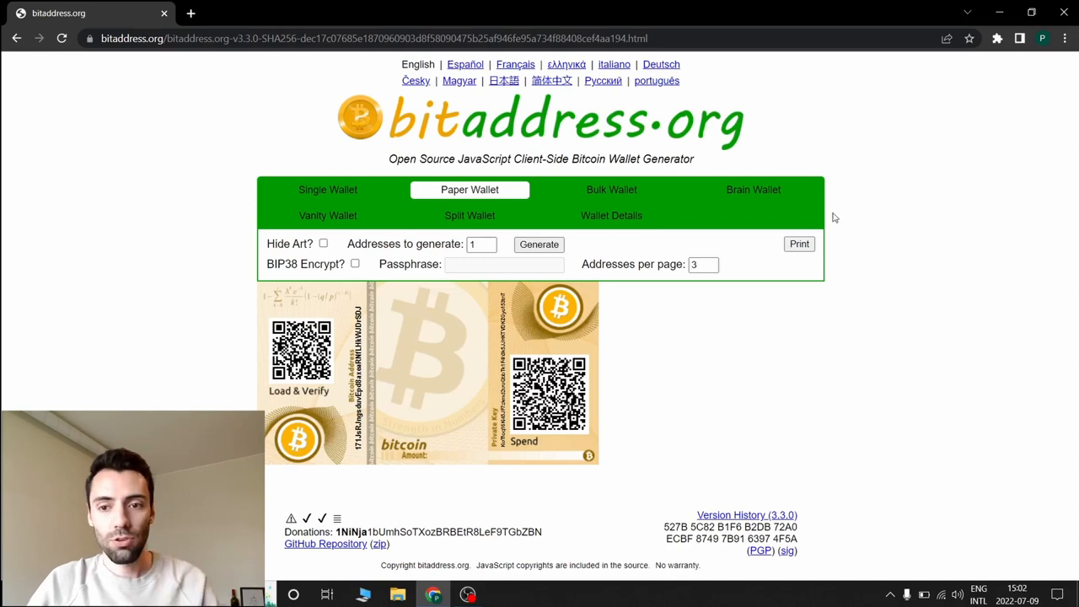
pyautogui.click(799, 244)
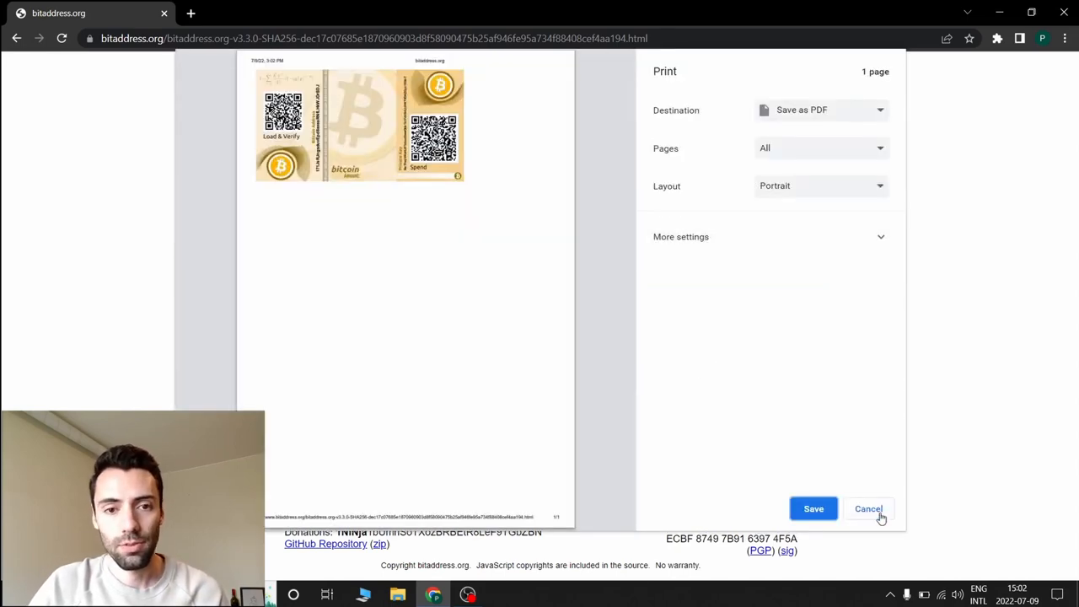
pyautogui.moveTo(880, 492)
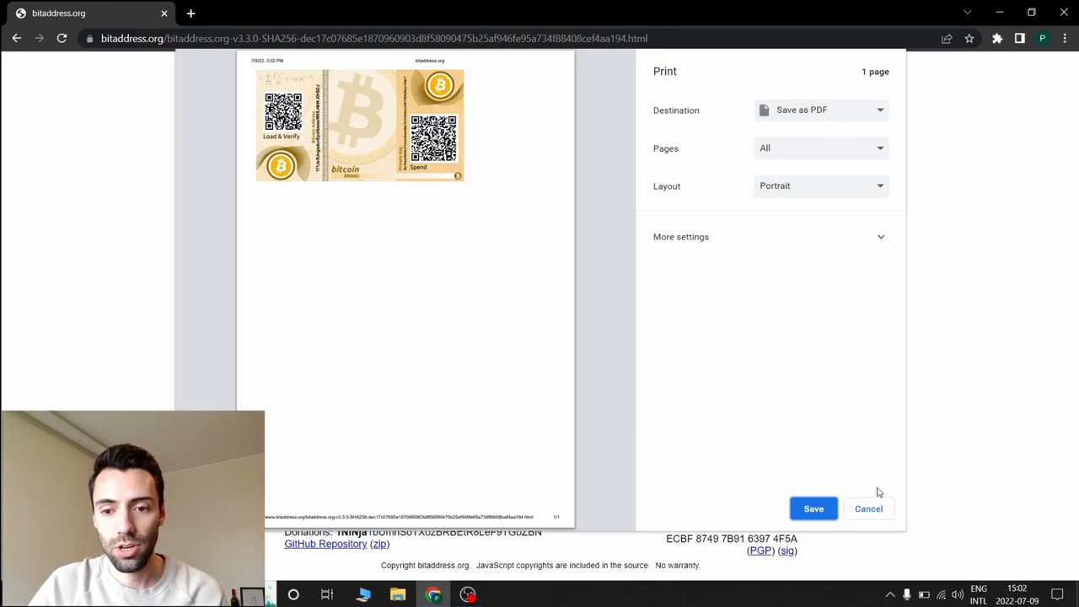
# Check the one-page Save as PDF preview, then close the print dialog without saving
pyautogui.click(868, 508)
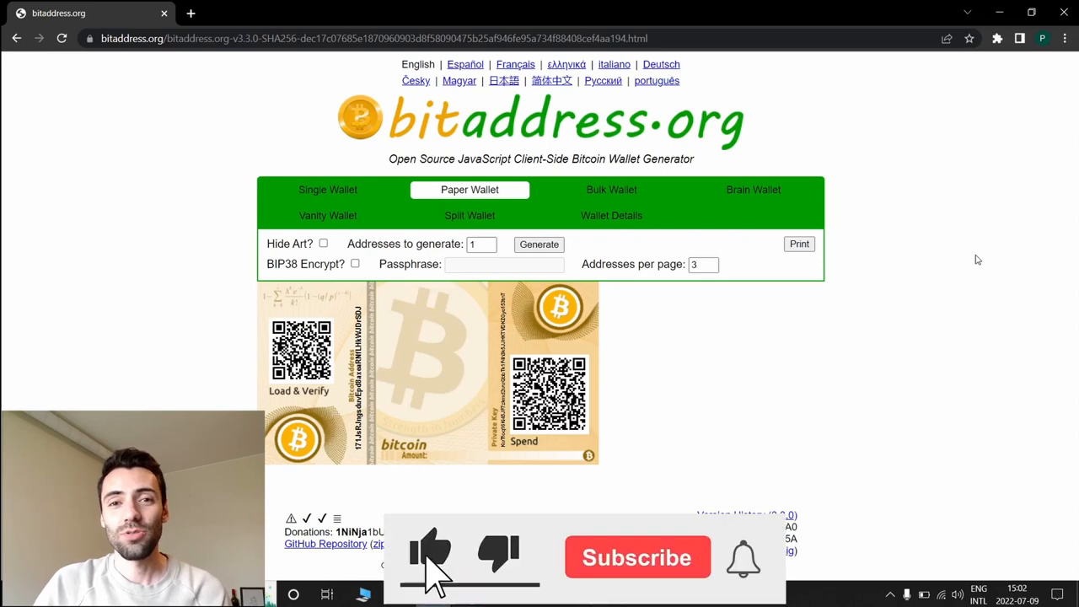
# Return to the single illustrated paper wallet page, ready to print
pyautogui.click(637, 557)
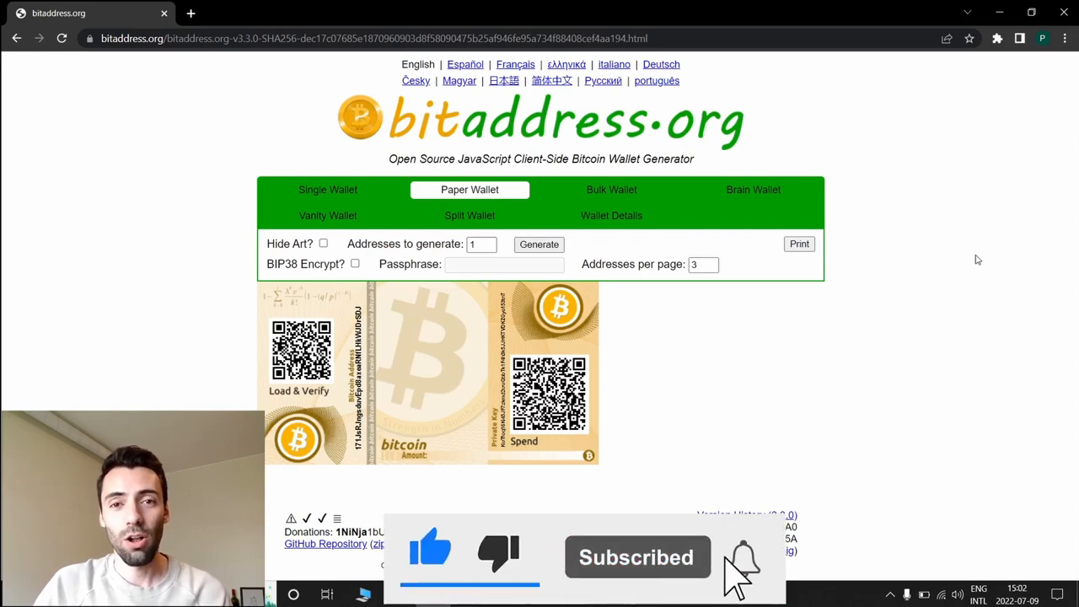